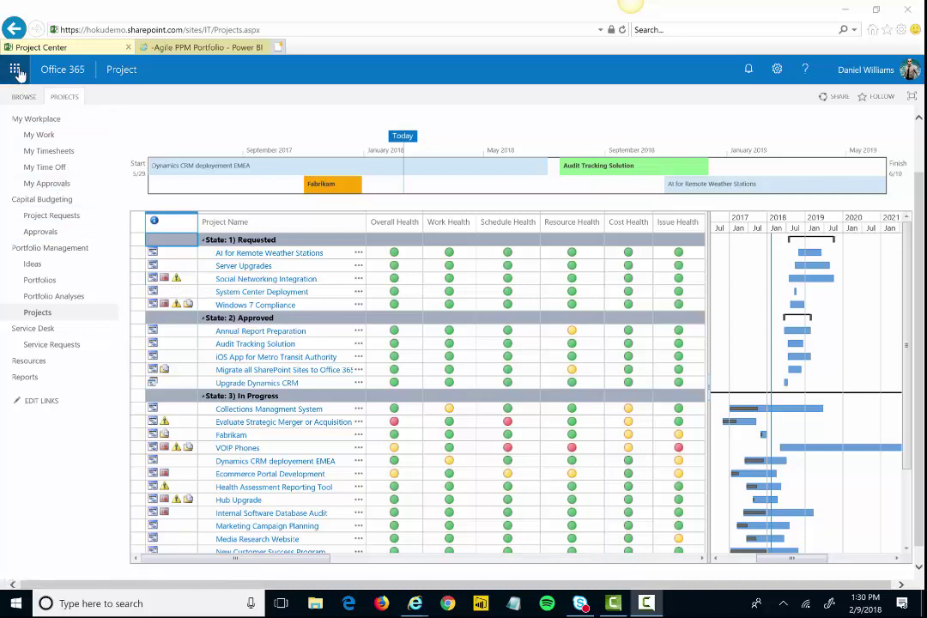
Select the Ecommerce Portal Development row in Project Center to show its project commands.
{"action": "left_click", "coordinate": [14, 69]}
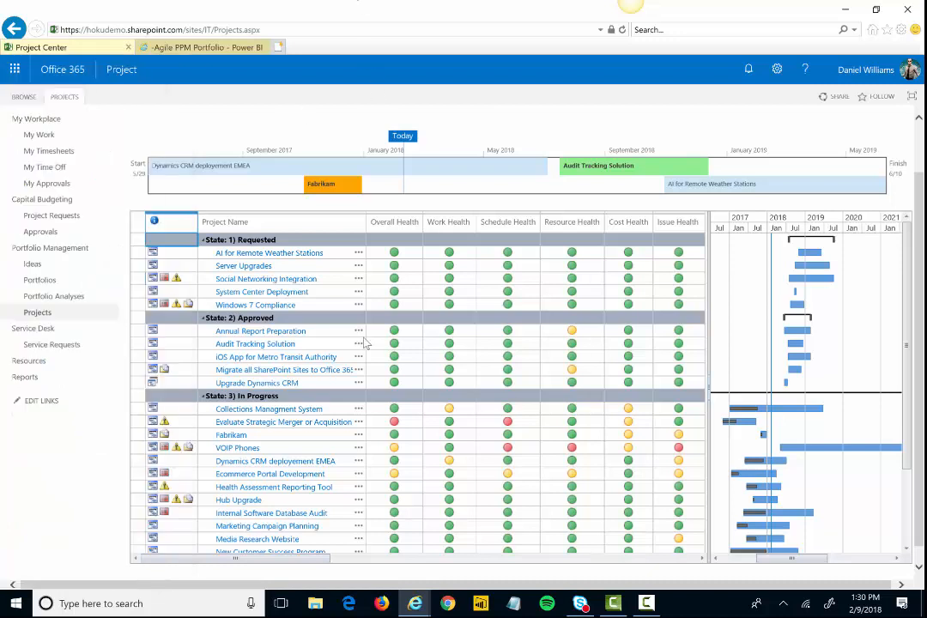
{"action": "mouse_move", "coordinate": [399, 299]}
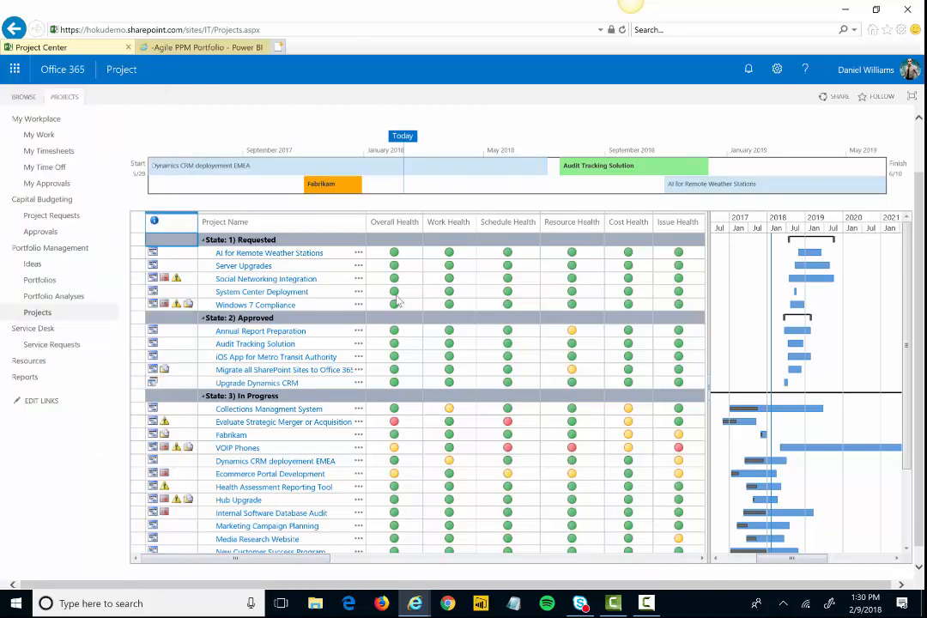
{"action": "mouse_move", "coordinate": [807, 419]}
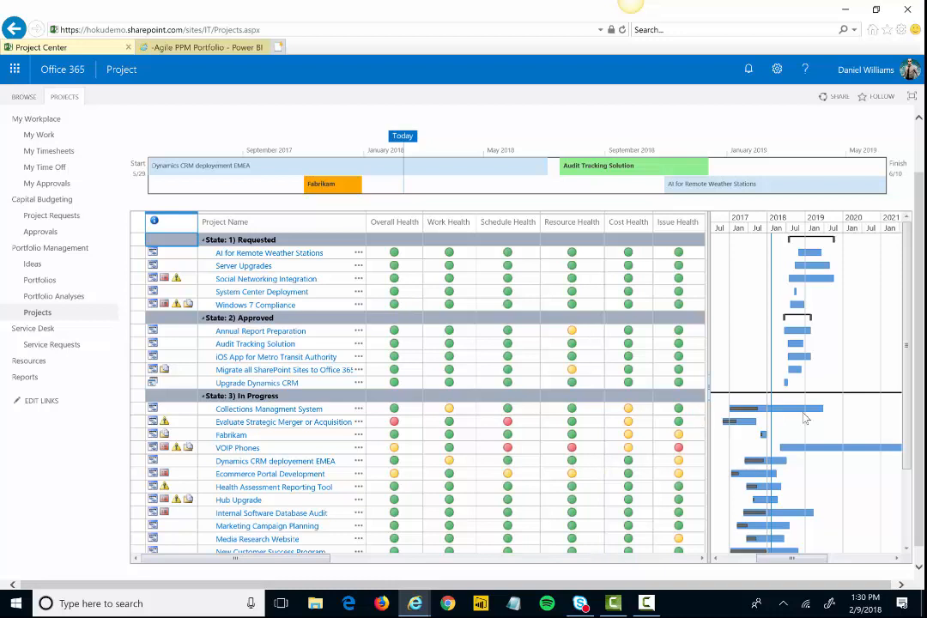
{"action": "mouse_move", "coordinate": [820, 509]}
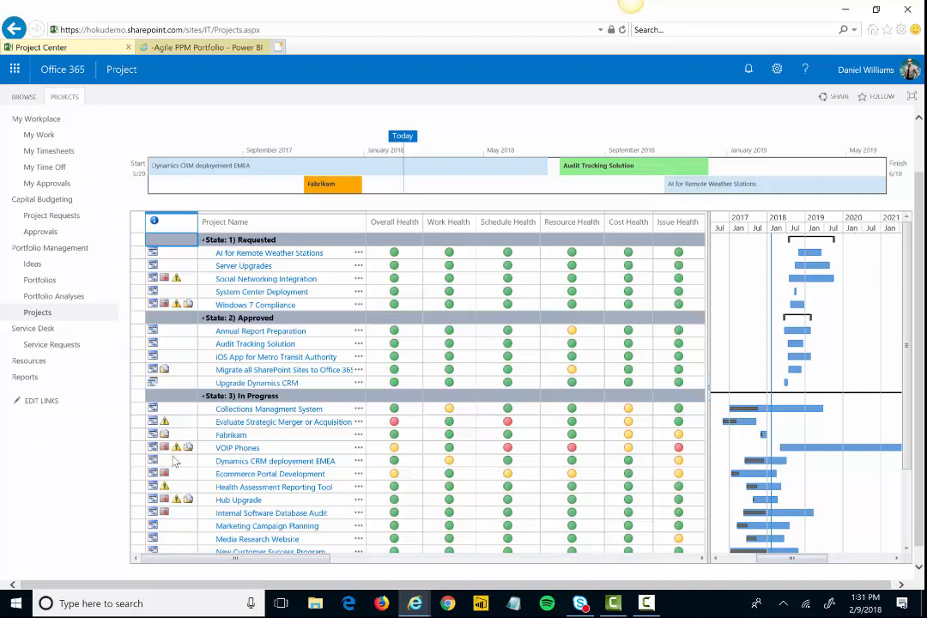
{"action": "mouse_move", "coordinate": [172, 467]}
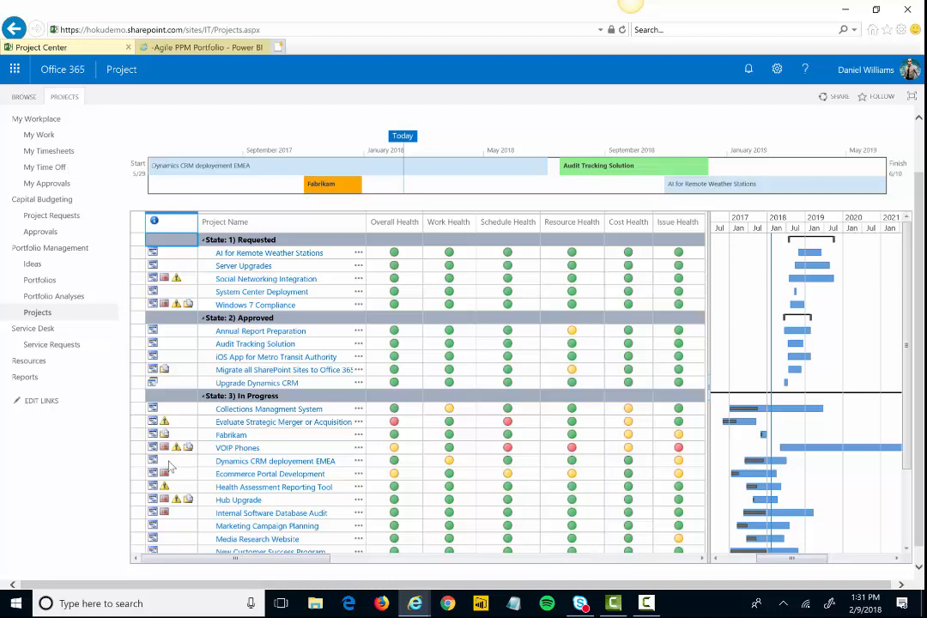
{"action": "left_click", "coordinate": [278, 222]}
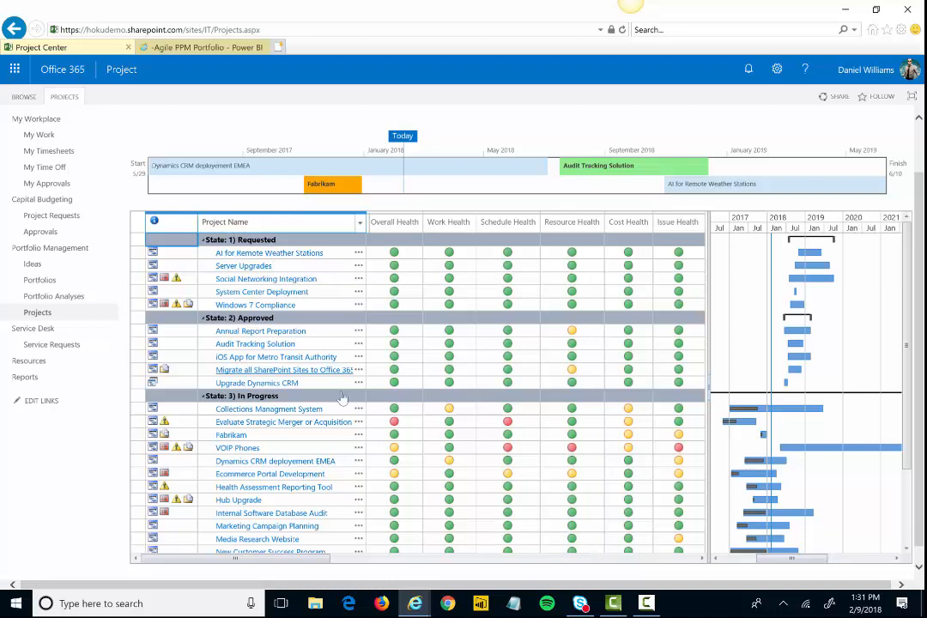
{"action": "mouse_move", "coordinate": [283, 429]}
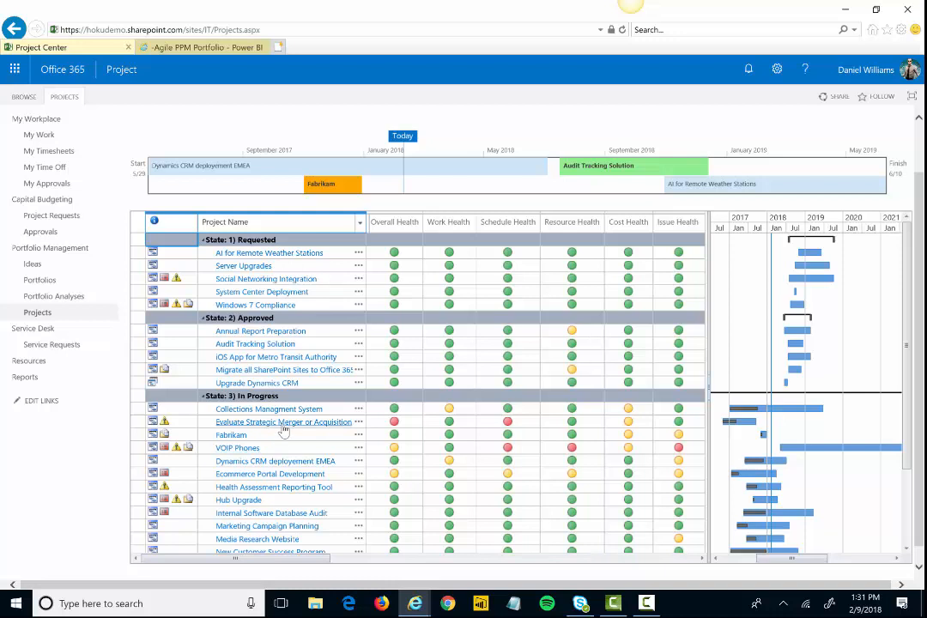
{"action": "mouse_move", "coordinate": [141, 484]}
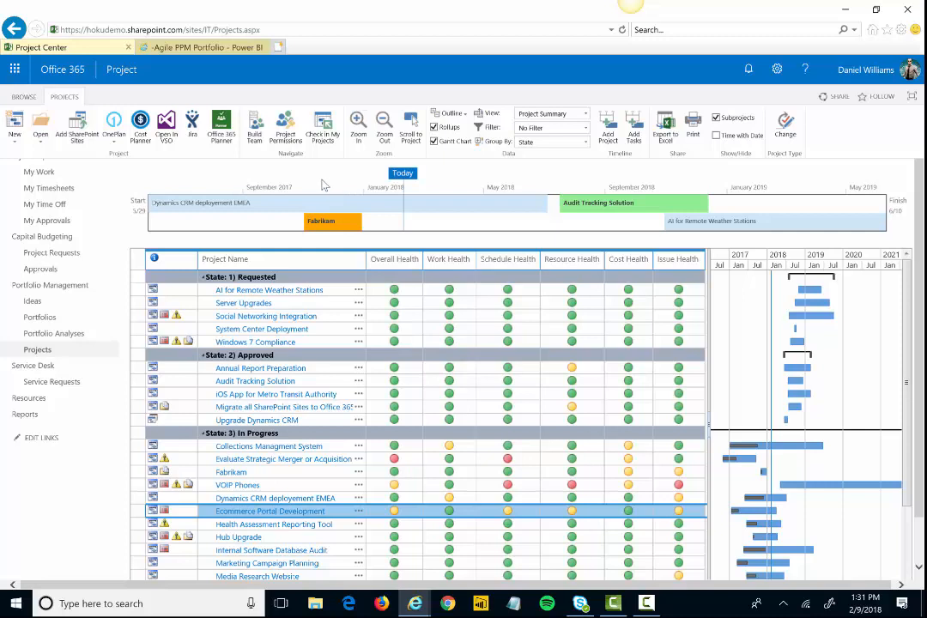
{"action": "left_click", "coordinate": [41, 129]}
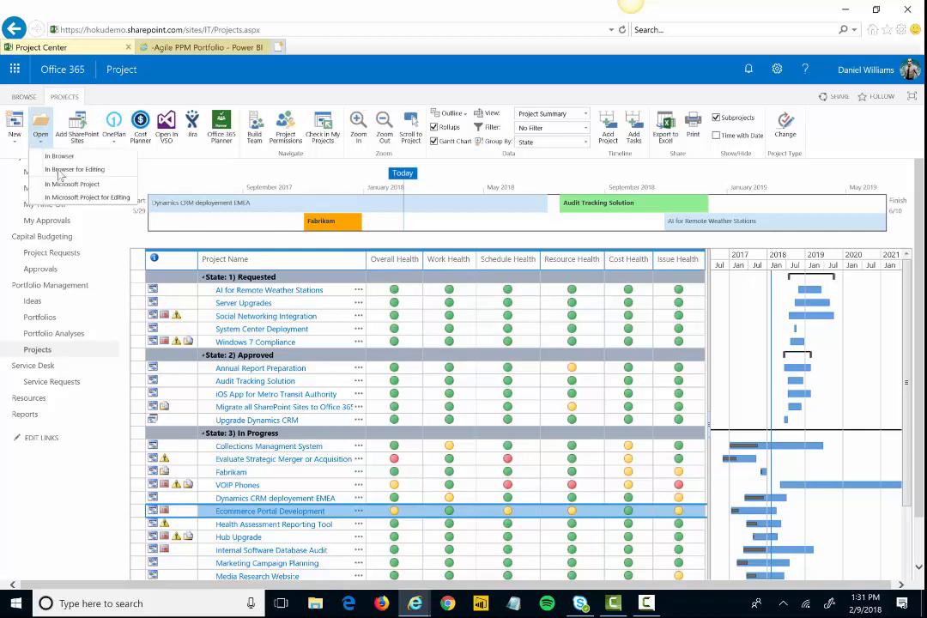
{"action": "mouse_move", "coordinate": [85, 197]}
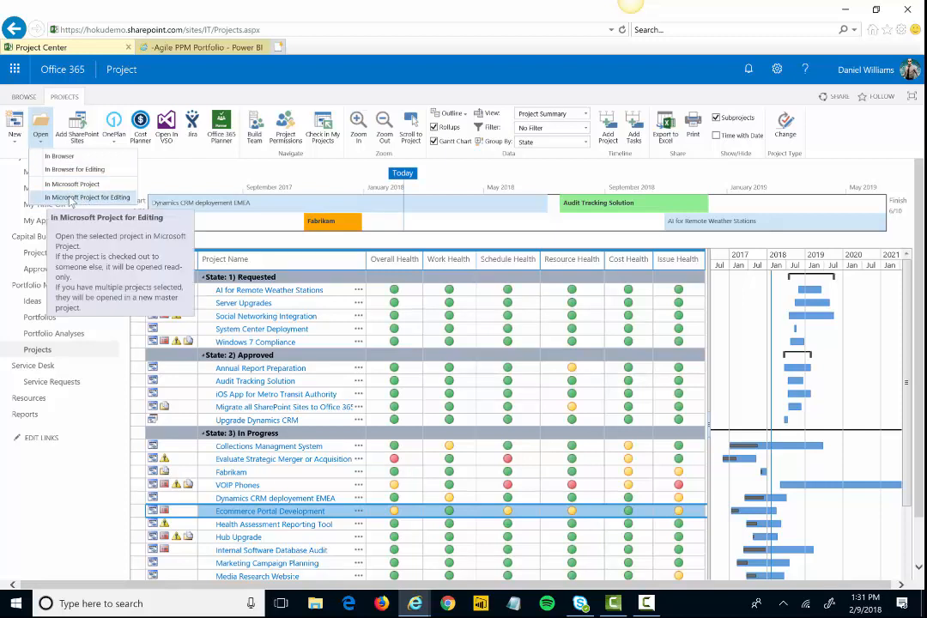
{"action": "mouse_move", "coordinate": [75, 170]}
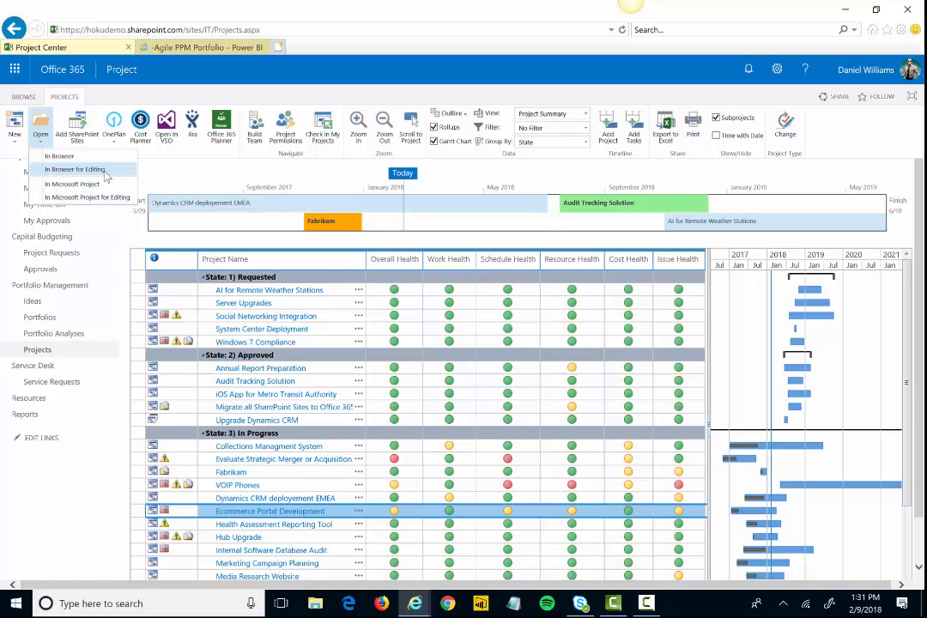
{"action": "mouse_move", "coordinate": [76, 170]}
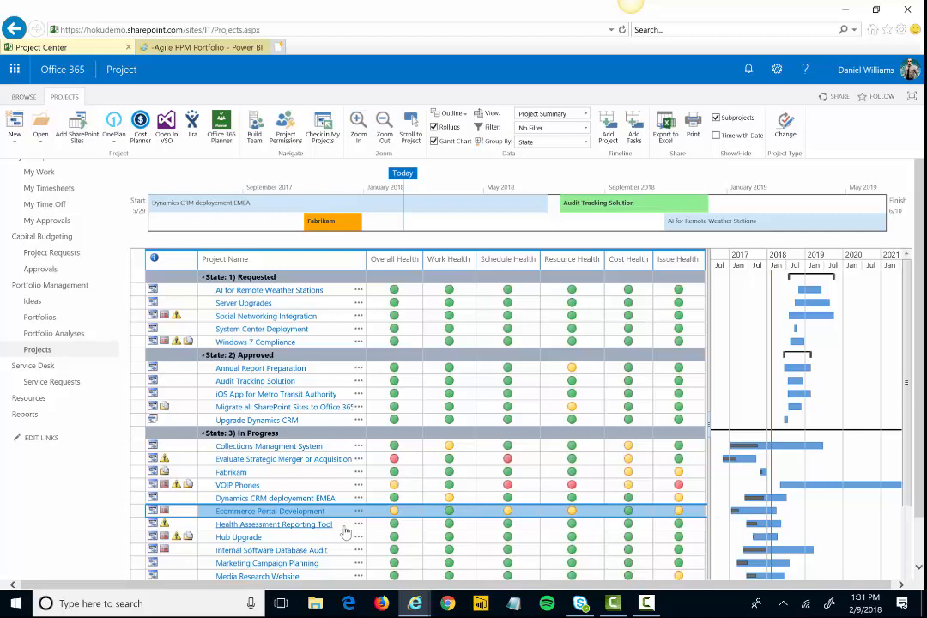
{"action": "mouse_move", "coordinate": [341, 534]}
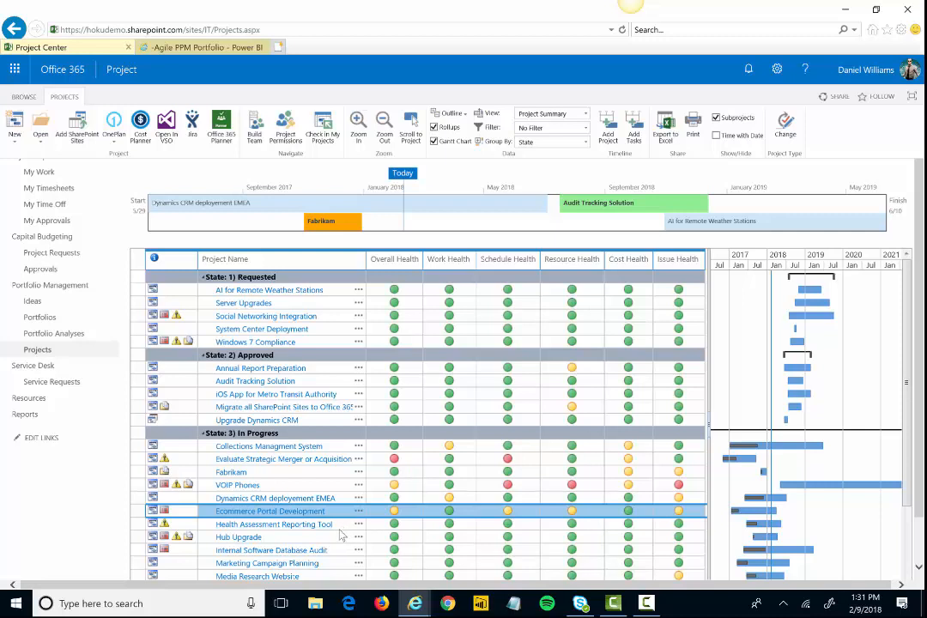
{"action": "mouse_move", "coordinate": [137, 519]}
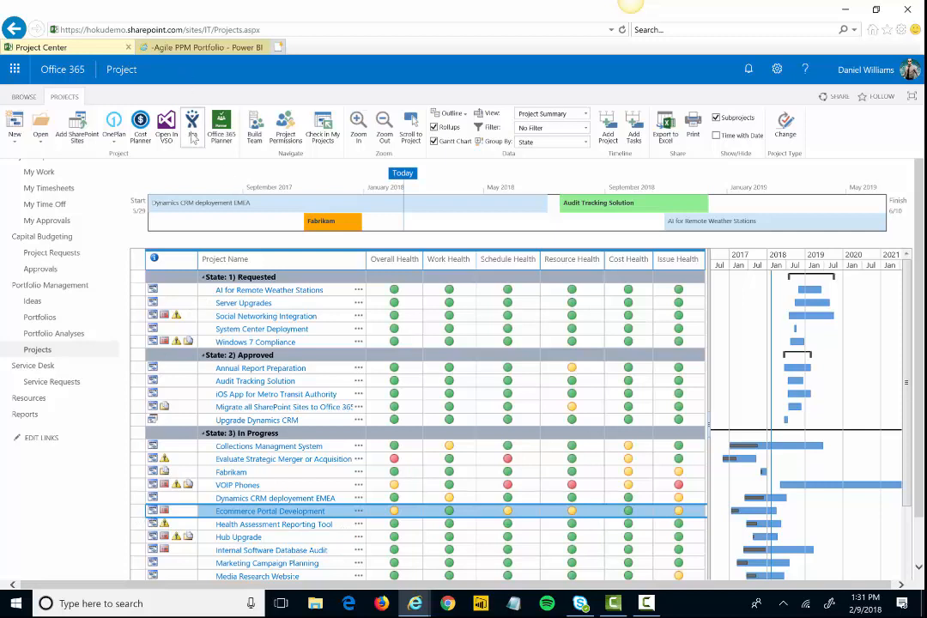
Switch to the Jira Software tab showing the EPD board backlog with Sprint 3 and Sprint 4.
{"action": "left_click", "coordinate": [340, 48]}
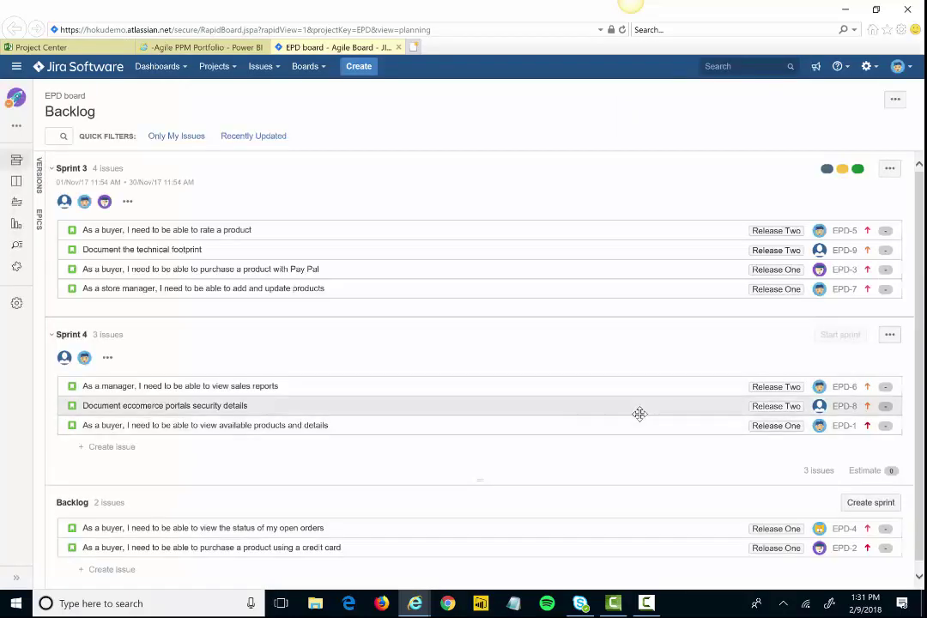
{"action": "mouse_move", "coordinate": [626, 384]}
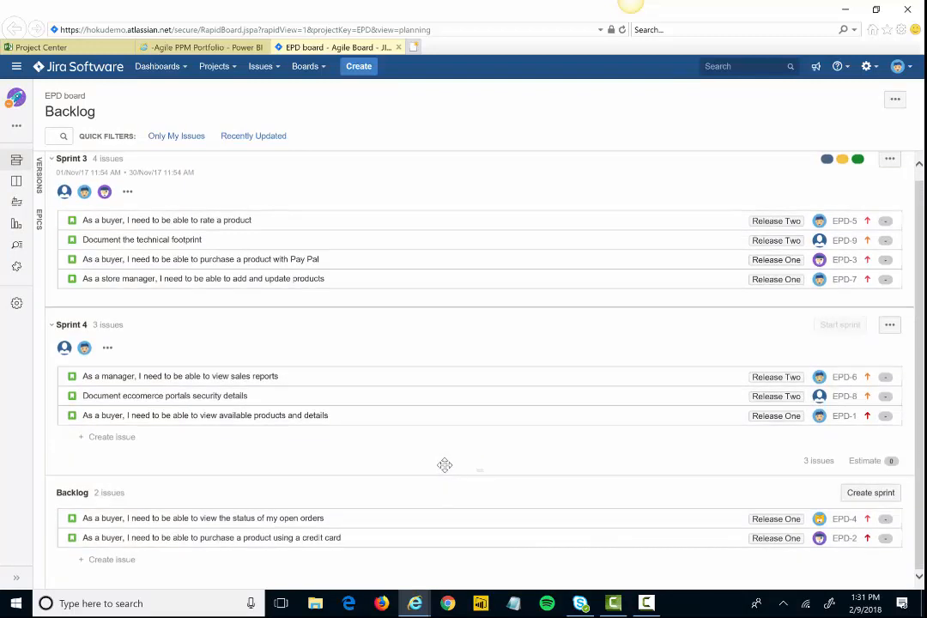
{"action": "mouse_move", "coordinate": [112, 560]}
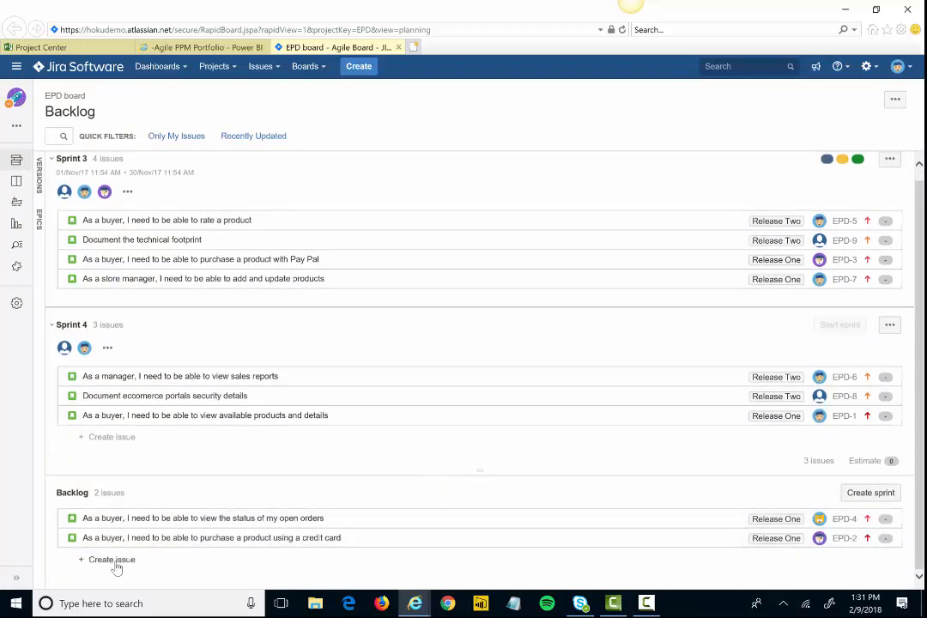
{"action": "mouse_move", "coordinate": [134, 289]}
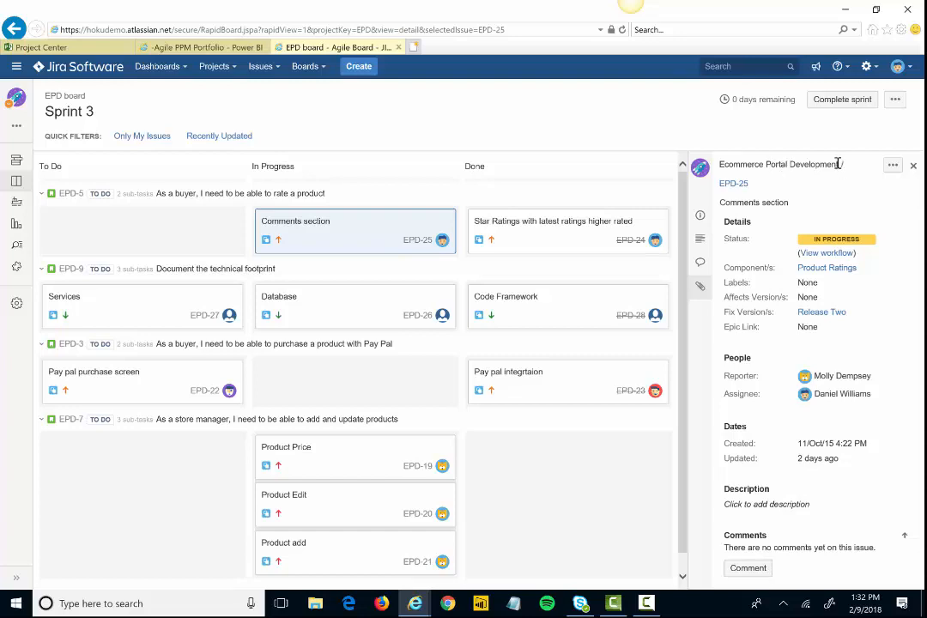
{"action": "left_click", "coordinate": [893, 165]}
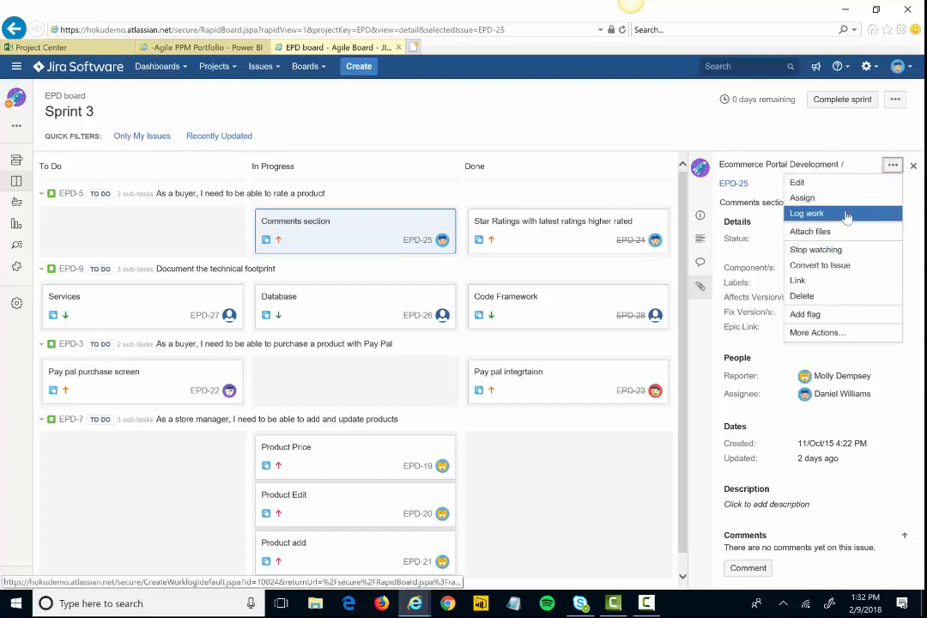
{"action": "left_click", "coordinate": [807, 213]}
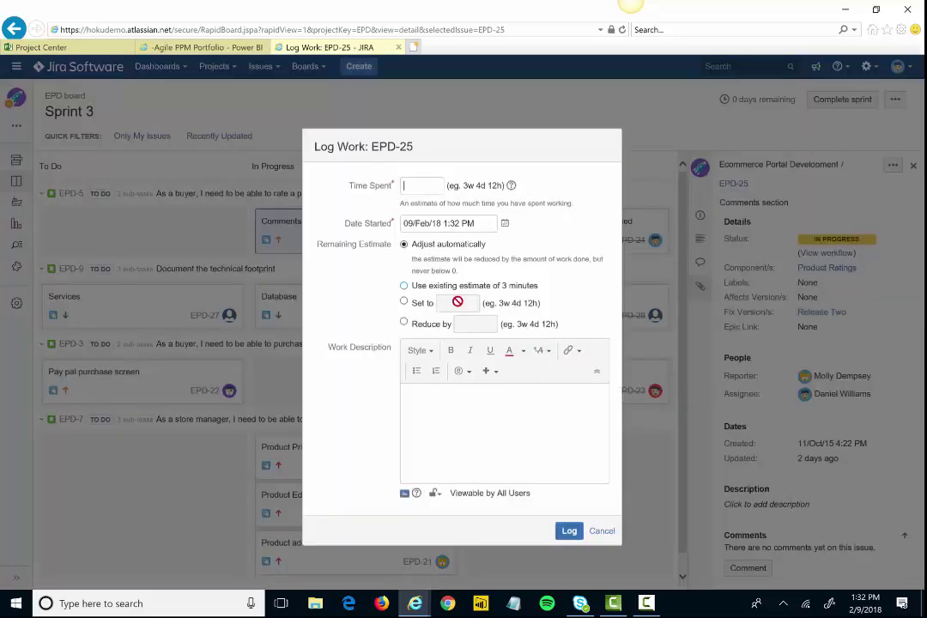
{"action": "type", "text": "8"}
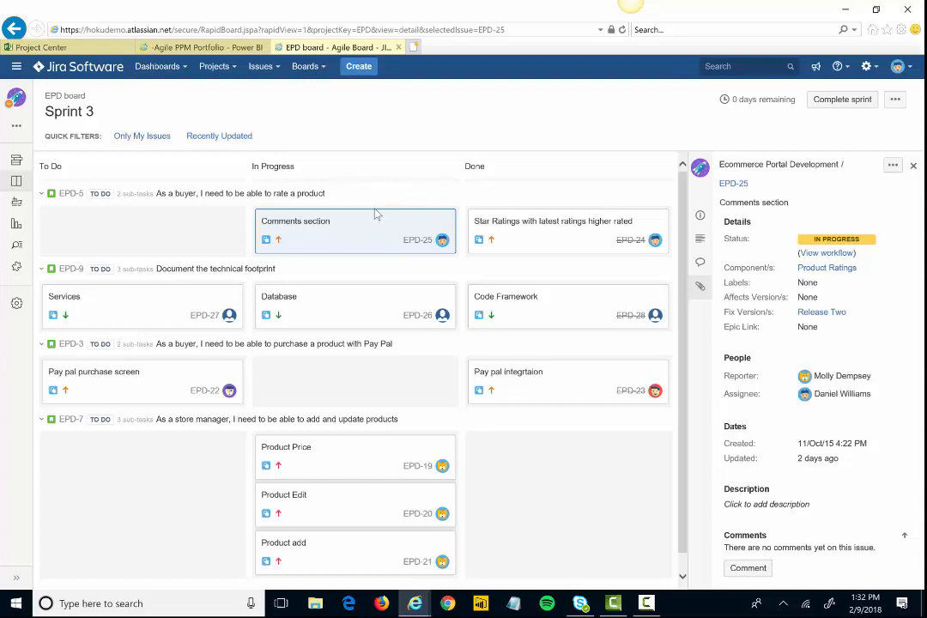
{"action": "mouse_move", "coordinate": [41, 48]}
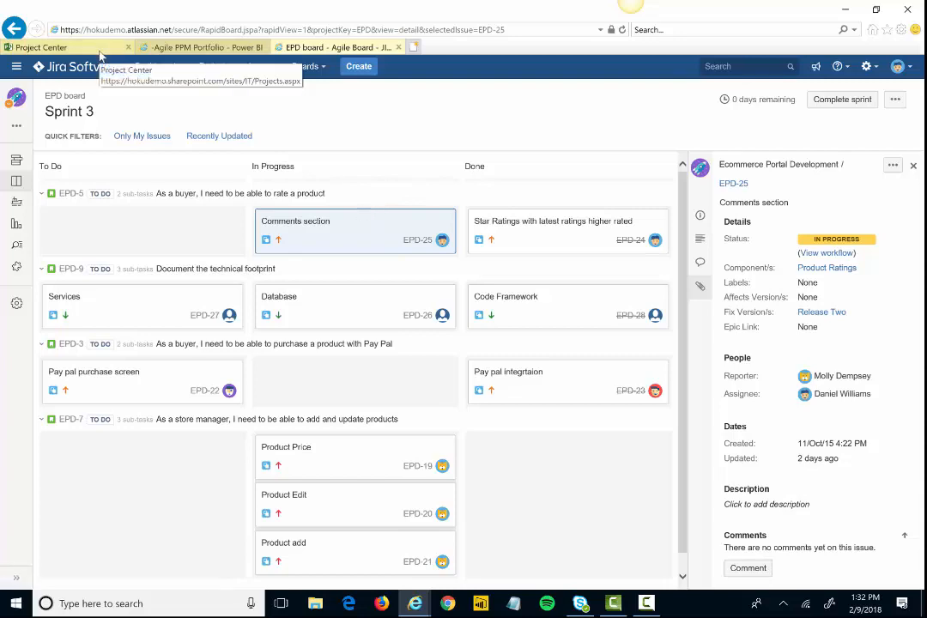
Return to the Project Online Project Center with Ecommerce Portal Development highlighted.
{"action": "left_click", "coordinate": [65, 48]}
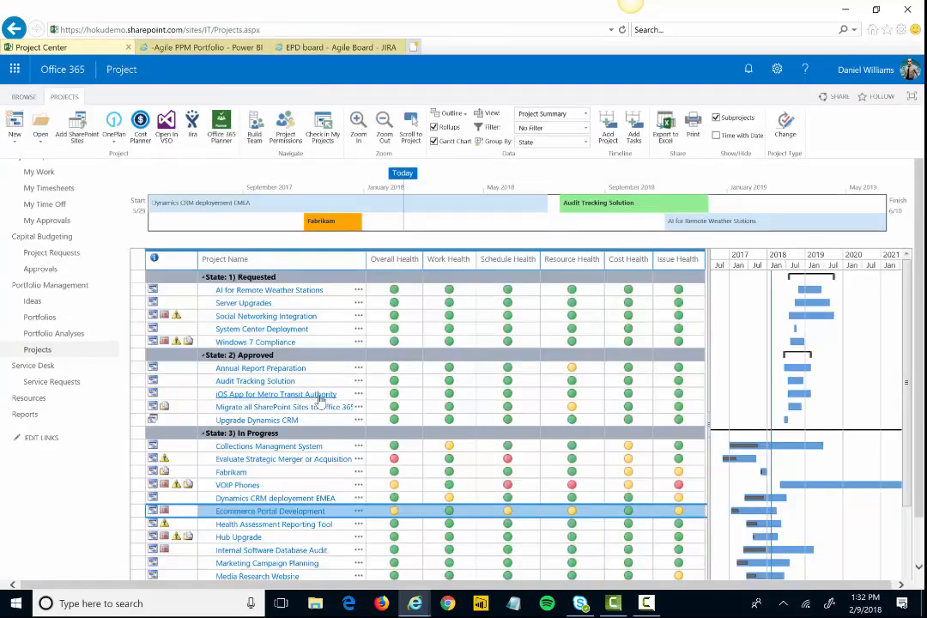
{"action": "mouse_move", "coordinate": [274, 317]}
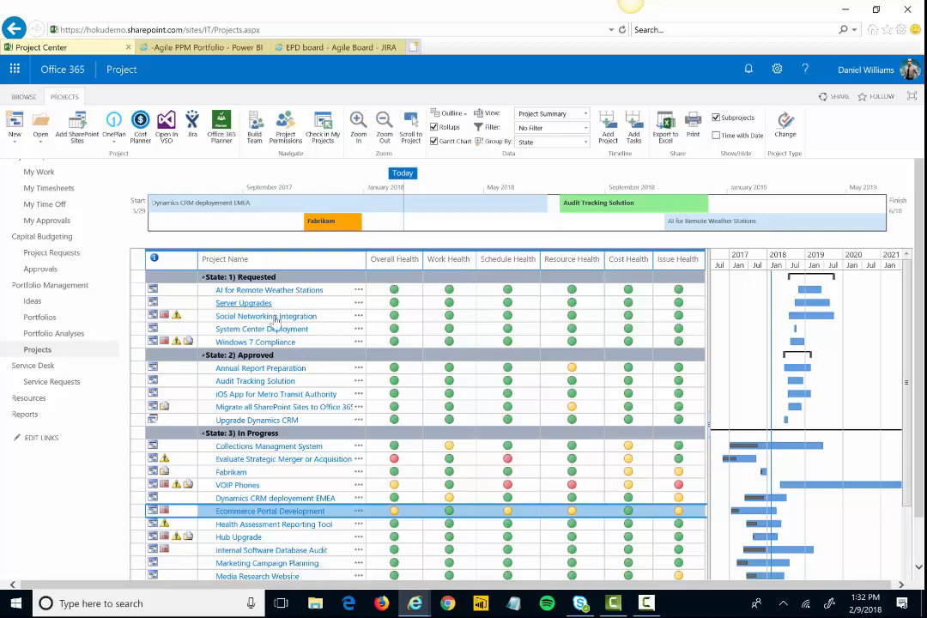
{"action": "mouse_move", "coordinate": [278, 347]}
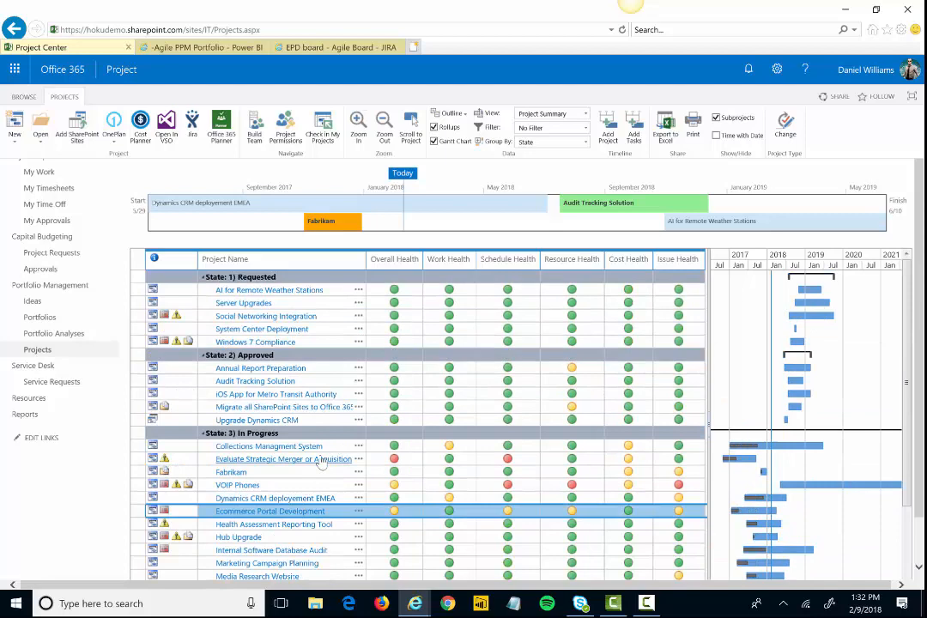
{"action": "mouse_move", "coordinate": [635, 399]}
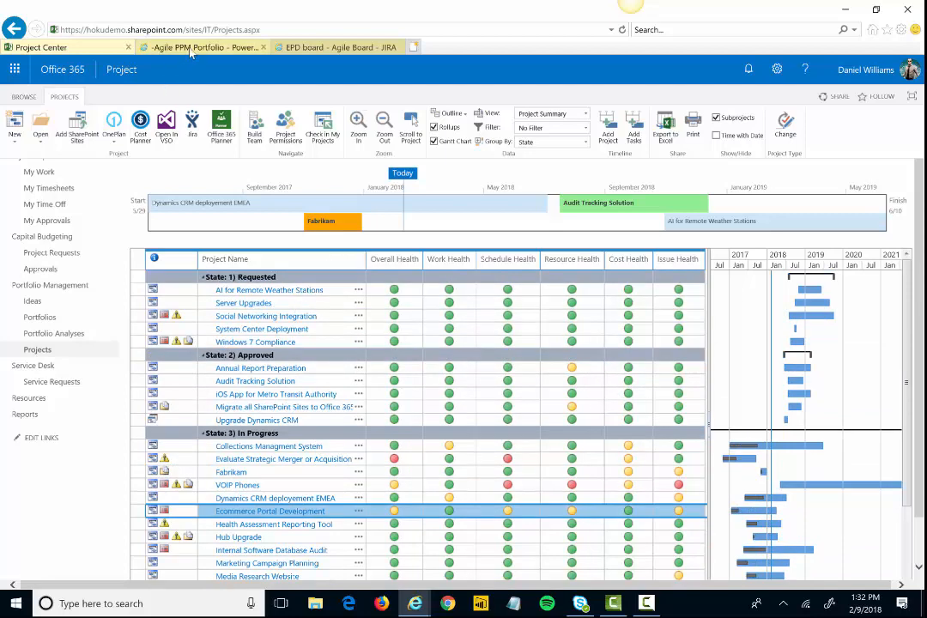
Bring up the Agile PPM Portfolio Power BI dashboard with cost, risk, ROI and sprint burnup tiles.
{"action": "left_click", "coordinate": [203, 48]}
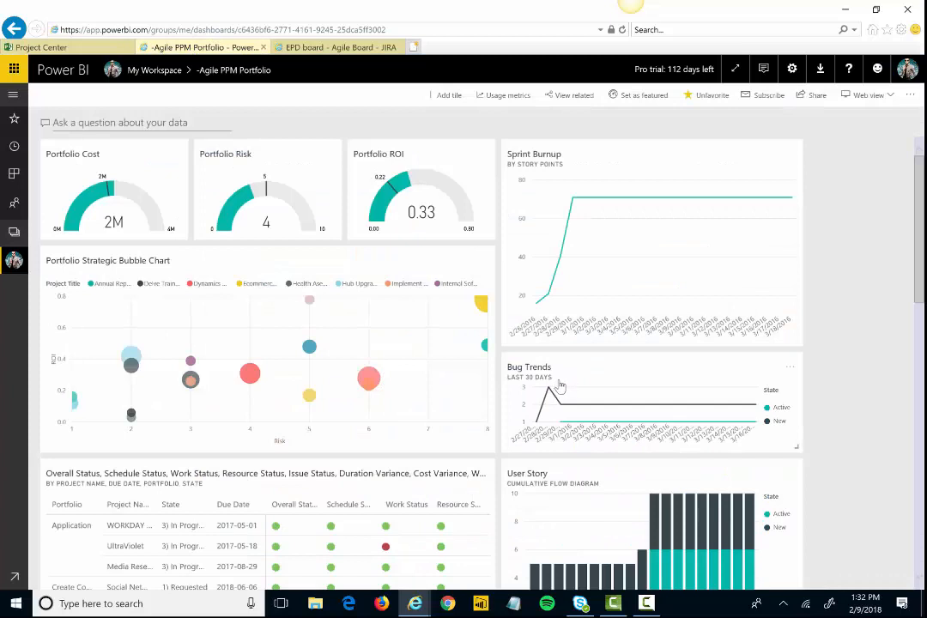
{"action": "mouse_move", "coordinate": [756, 295]}
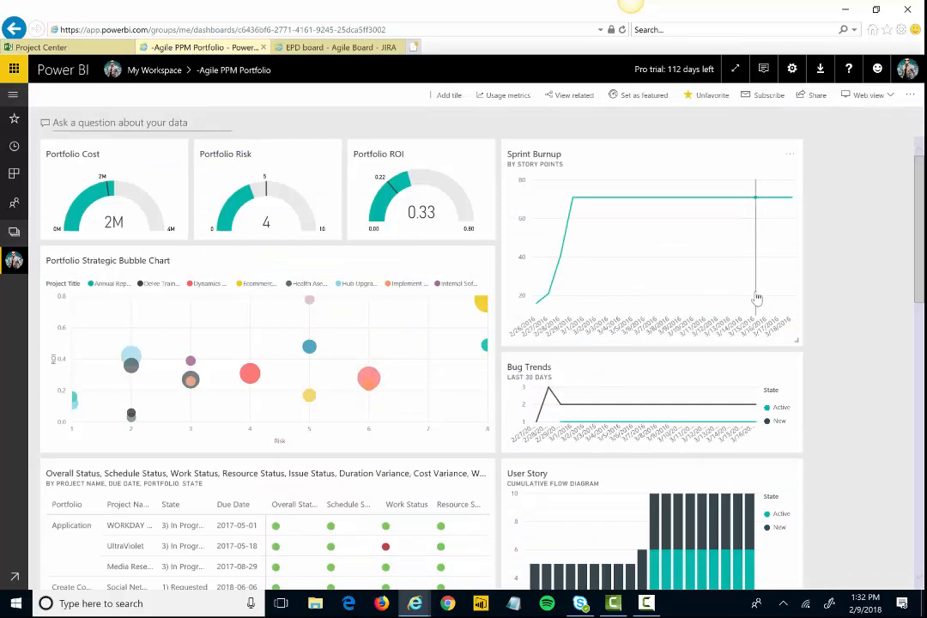
{"action": "mouse_move", "coordinate": [755, 299]}
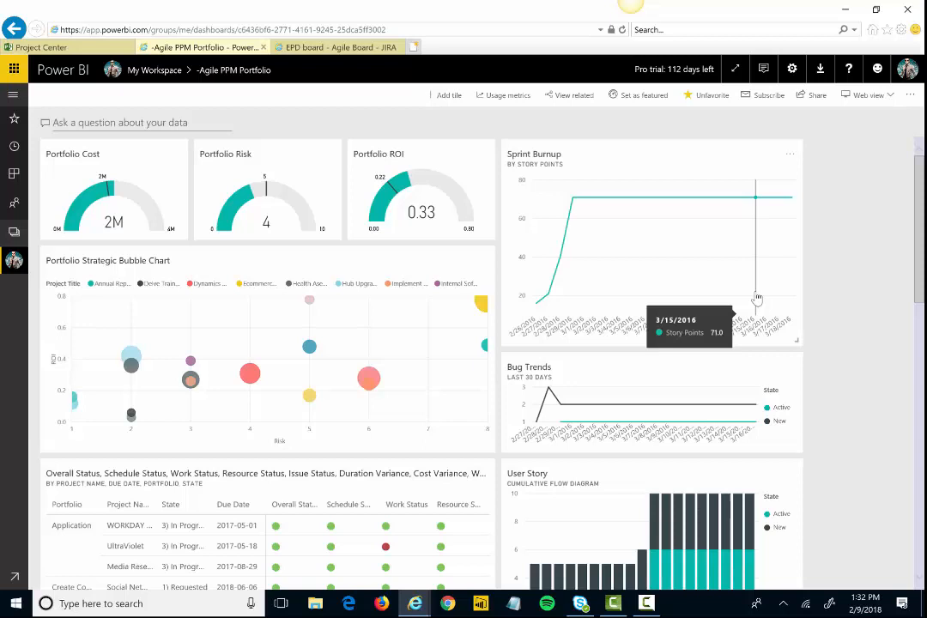
{"action": "mouse_move", "coordinate": [83, 181]}
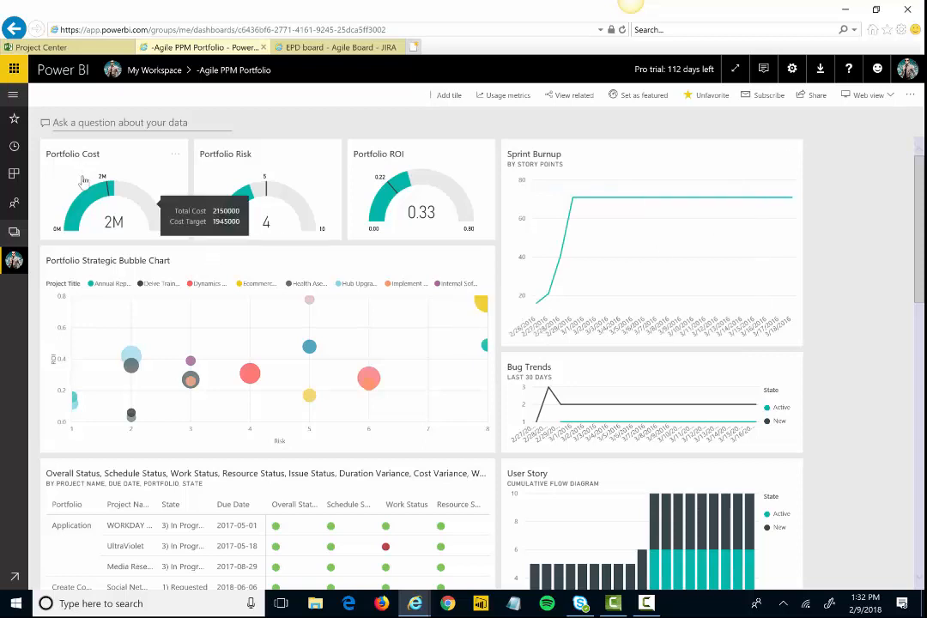
{"action": "mouse_move", "coordinate": [281, 346]}
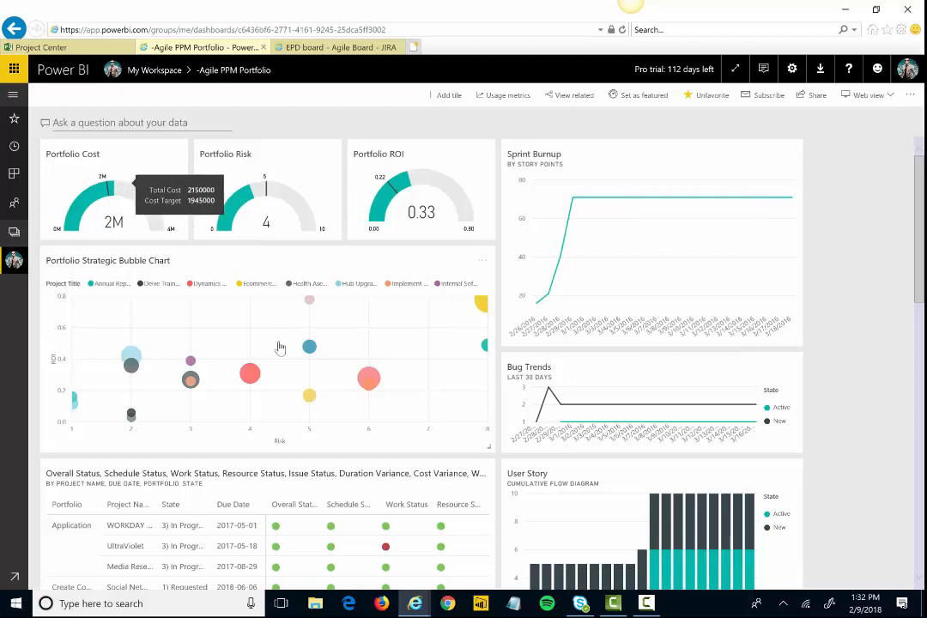
{"action": "mouse_move", "coordinate": [79, 213]}
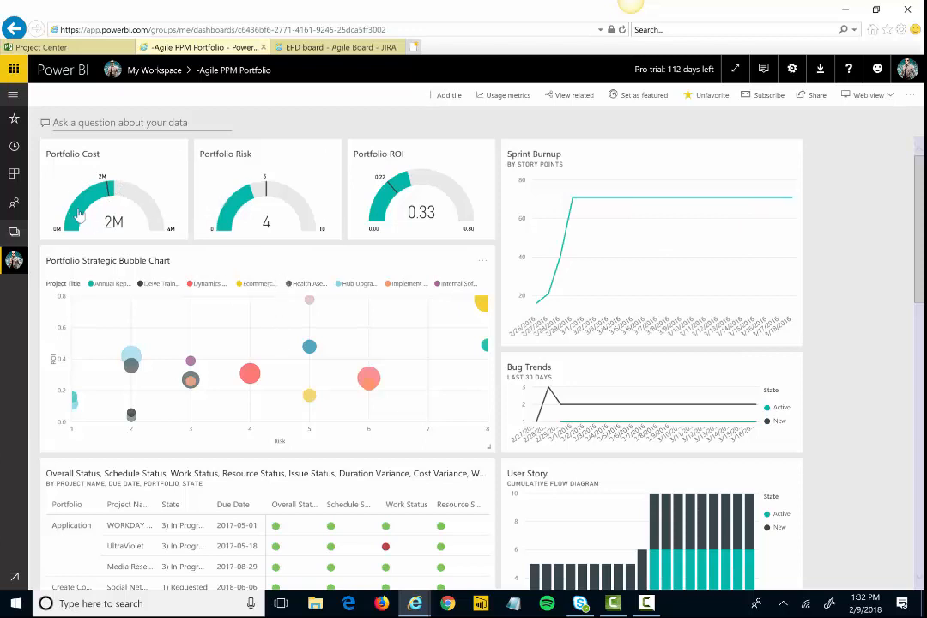
{"action": "mouse_move", "coordinate": [420, 202]}
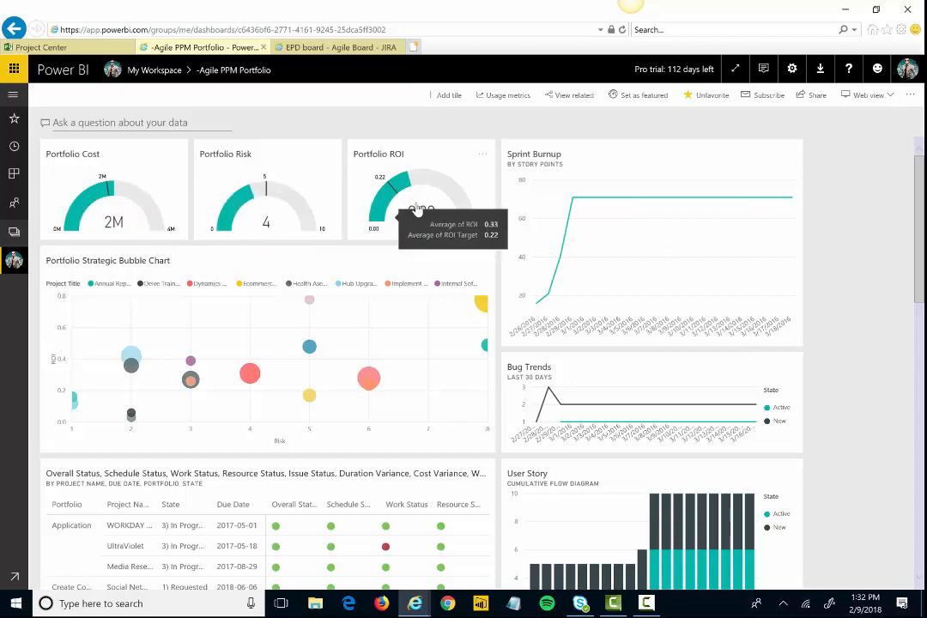
{"action": "mouse_move", "coordinate": [163, 202]}
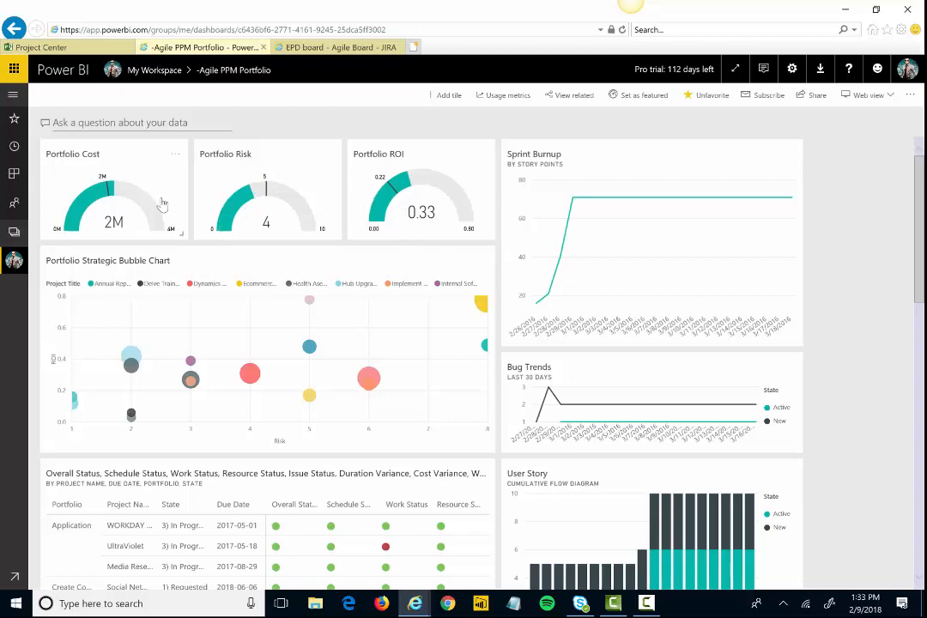
{"action": "mouse_move", "coordinate": [112, 198]}
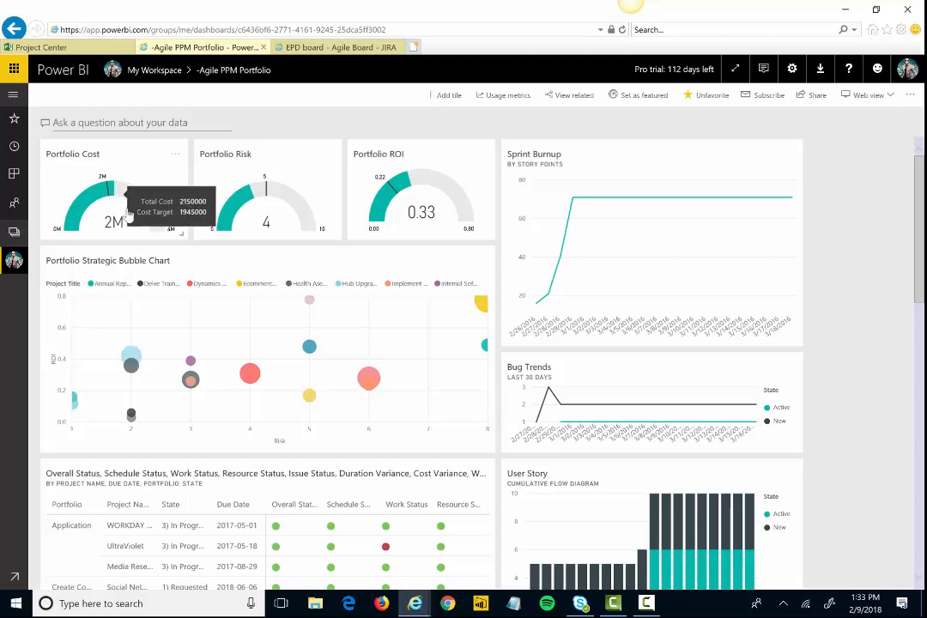
{"action": "mouse_move", "coordinate": [129, 217]}
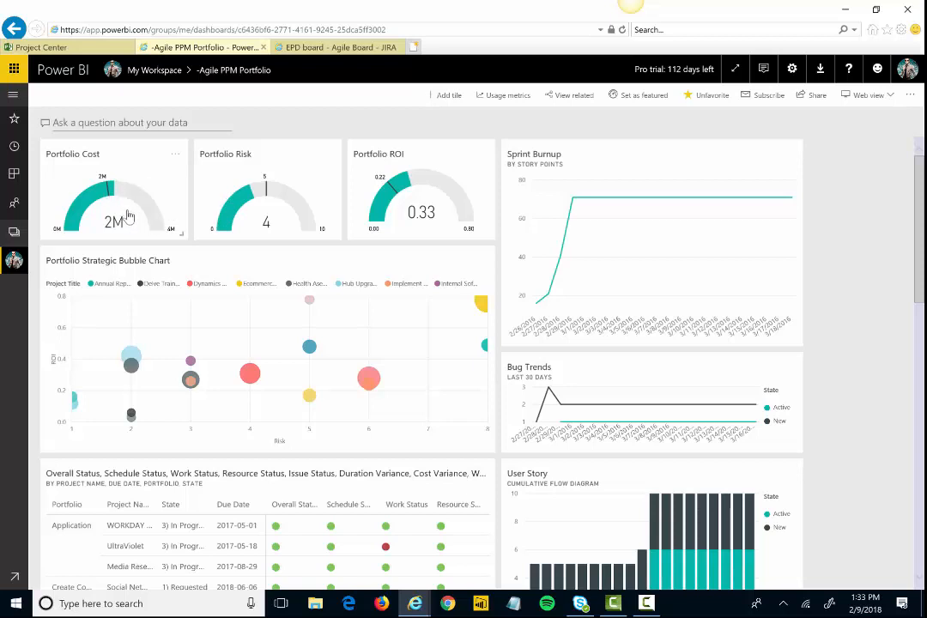
{"action": "scroll", "scroll_direction": "down", "scroll_amount": 3}
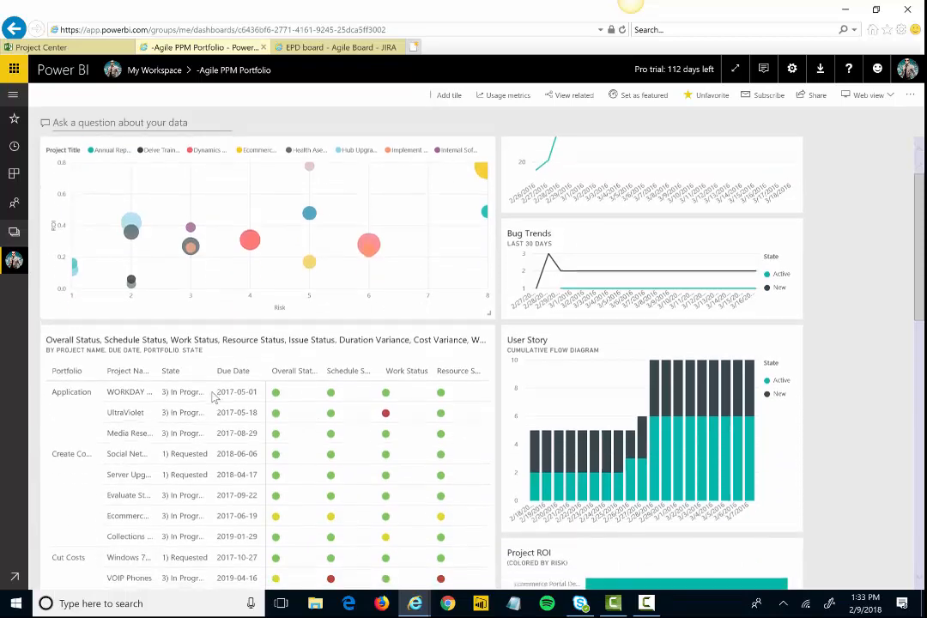
{"action": "scroll", "scroll_direction": "up", "scroll_amount": 3}
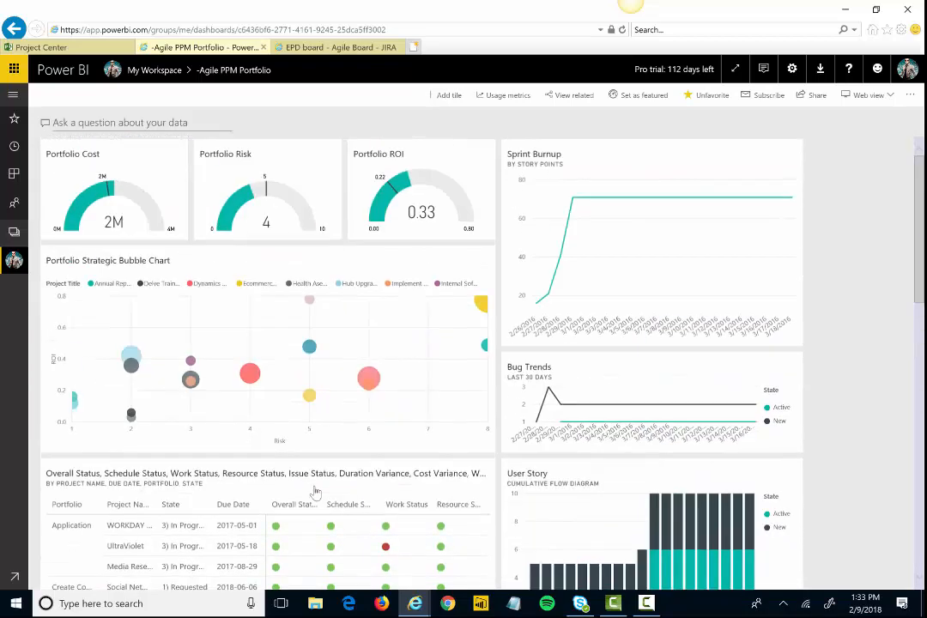
{"action": "mouse_move", "coordinate": [707, 429]}
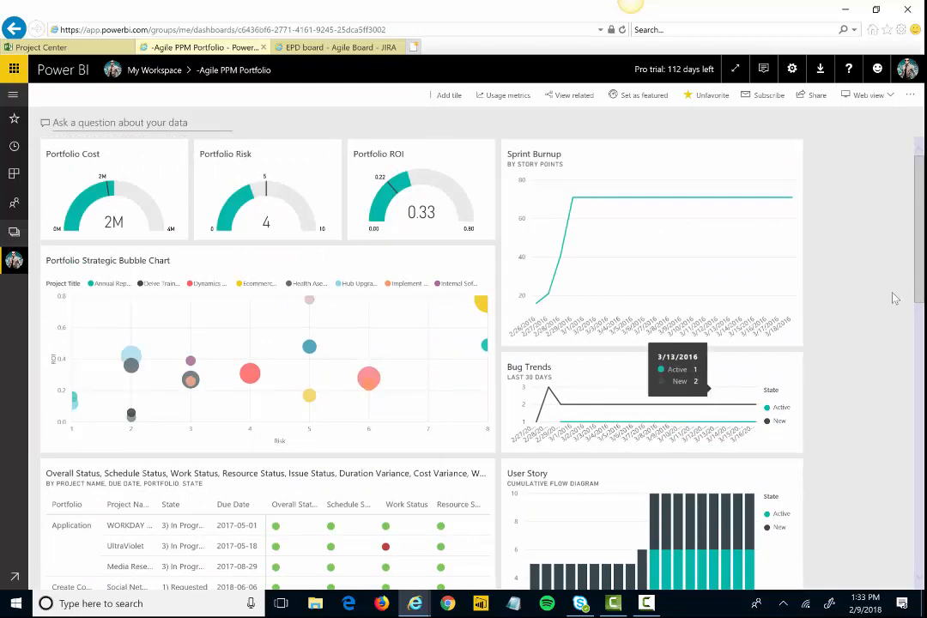
{"action": "mouse_move", "coordinate": [683, 216]}
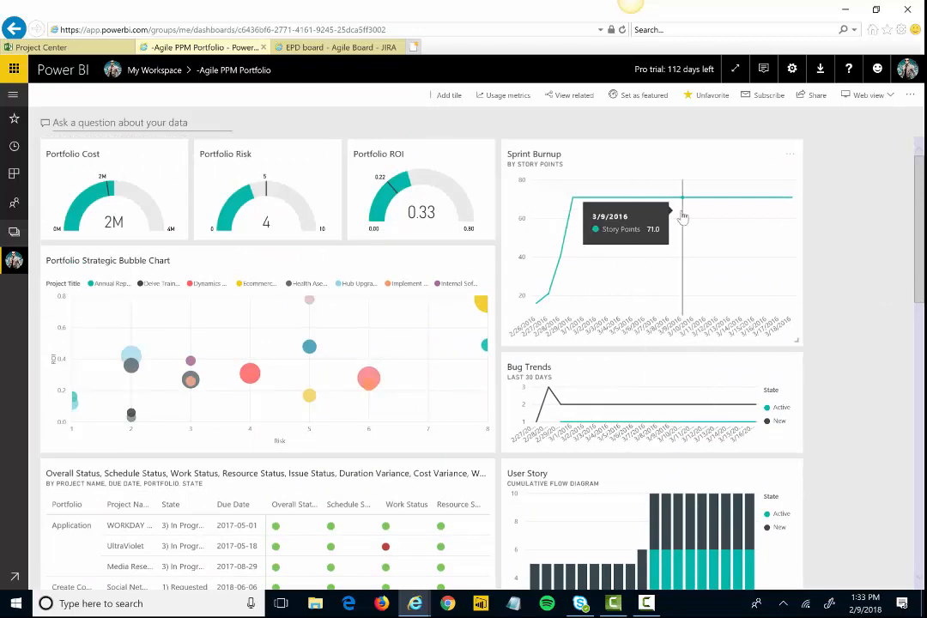
{"action": "scroll", "scroll_direction": "down", "scroll_amount": 3}
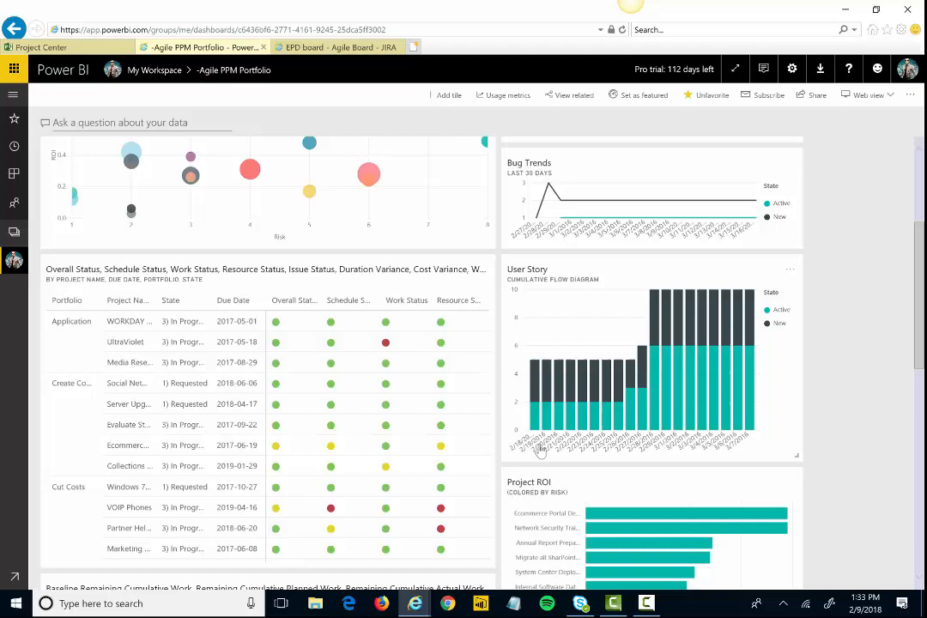
{"action": "mouse_move", "coordinate": [730, 367]}
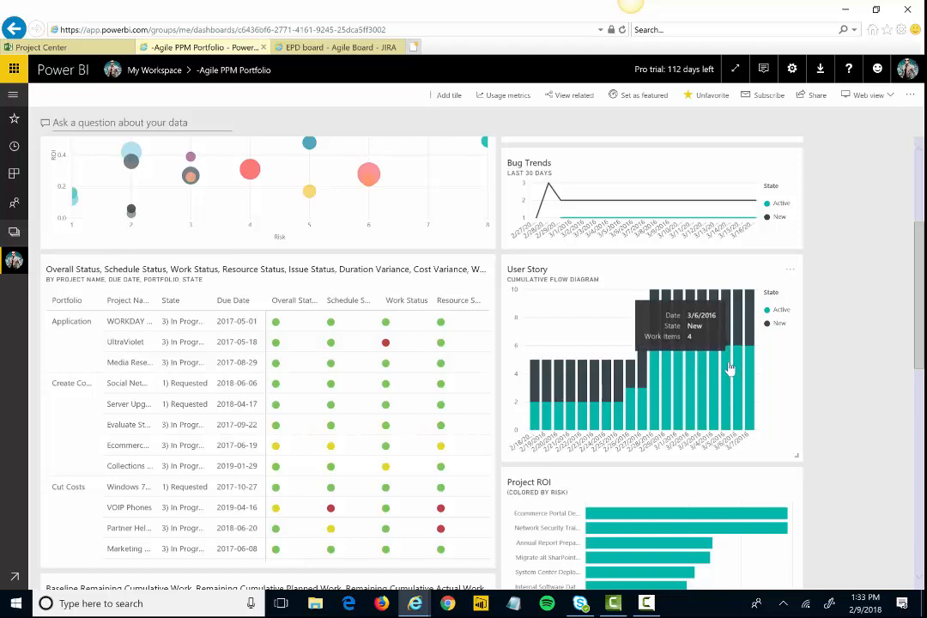
{"action": "scroll", "scroll_direction": "up", "scroll_amount": 3}
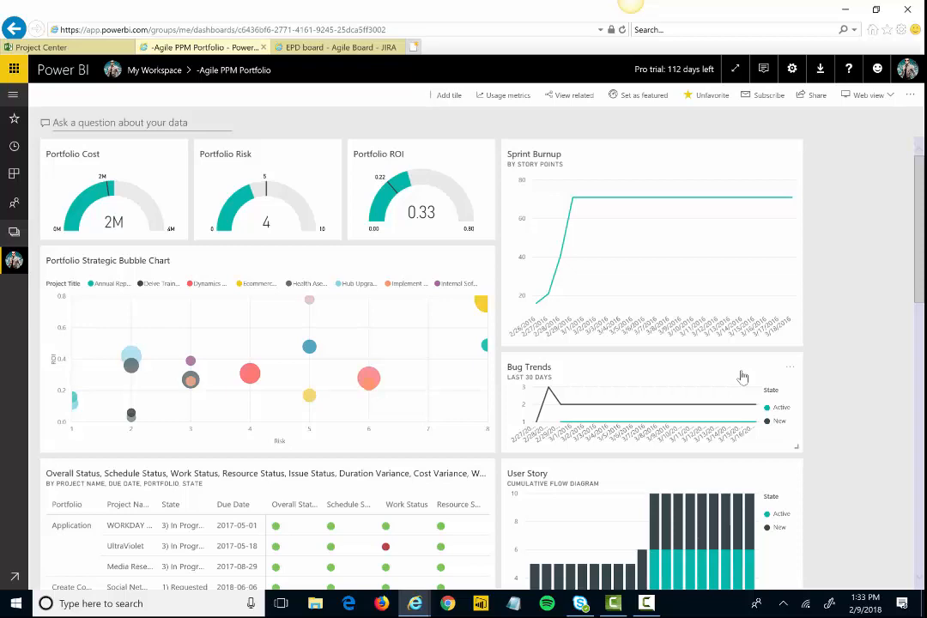
{"action": "scroll", "scroll_direction": "down", "scroll_amount": 3}
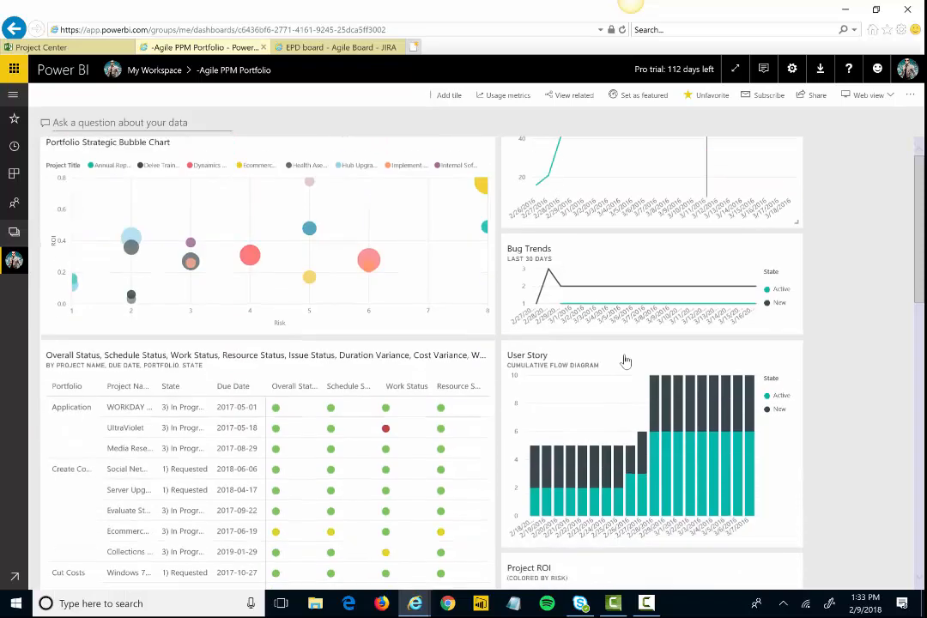
{"action": "scroll", "scroll_direction": "down", "scroll_amount": 3}
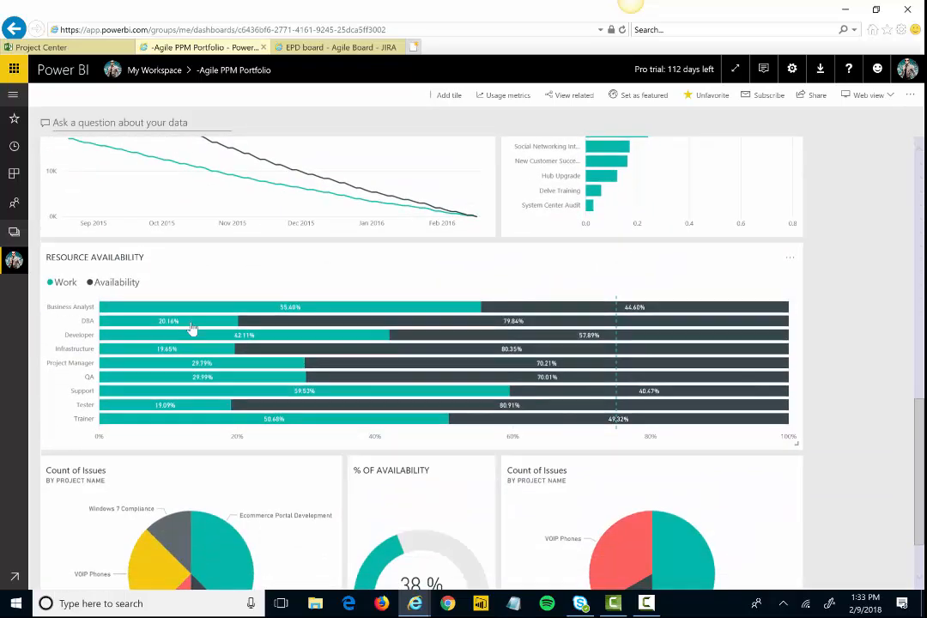
{"action": "mouse_move", "coordinate": [302, 314]}
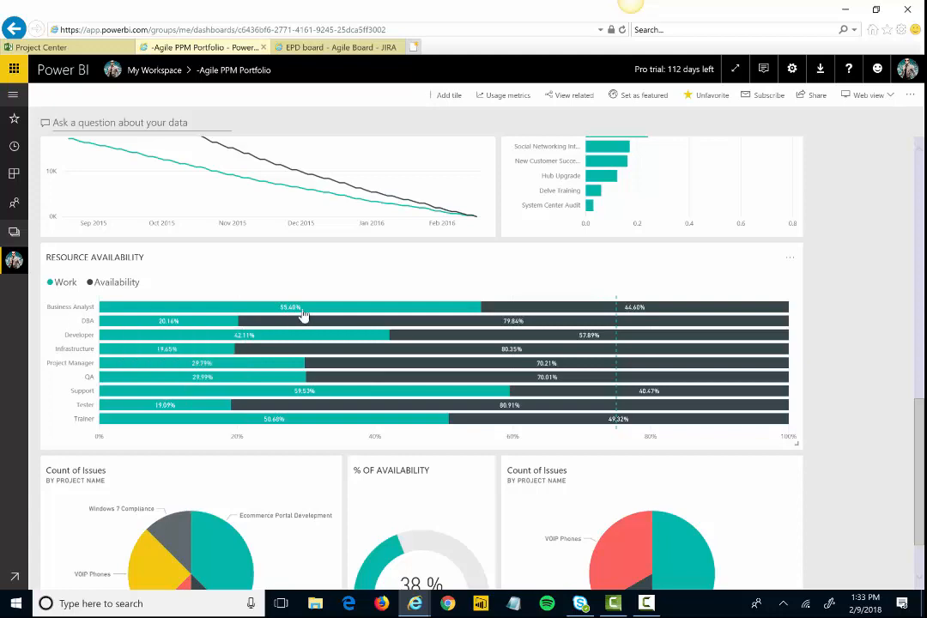
{"action": "mouse_move", "coordinate": [215, 418]}
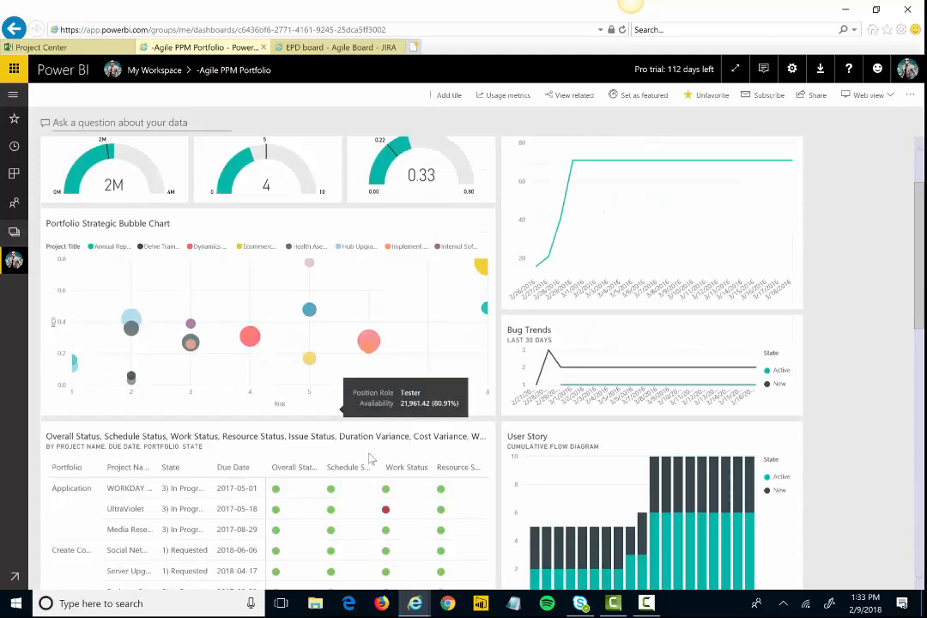
{"action": "scroll", "scroll_direction": "up", "scroll_amount": 3}
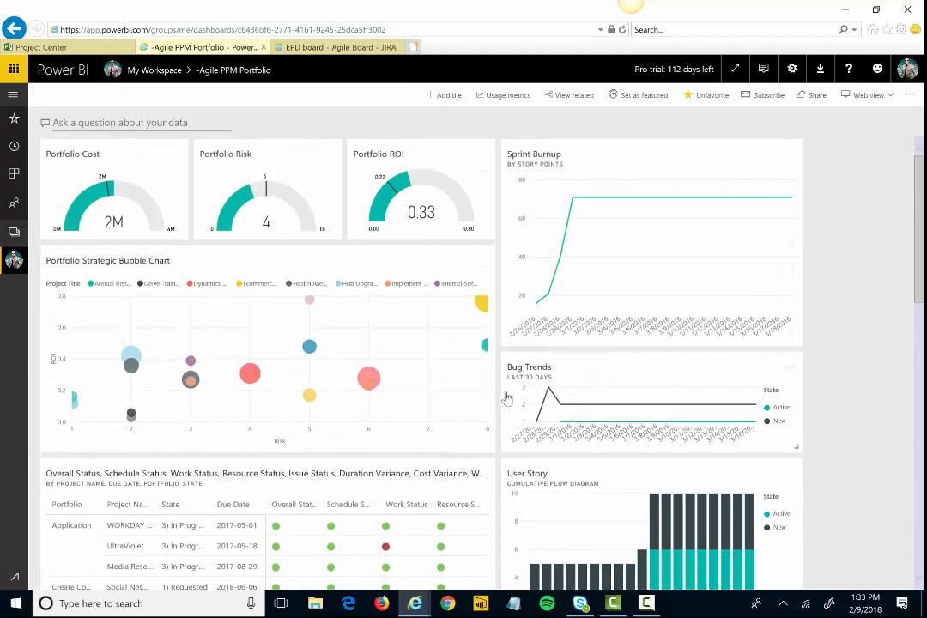